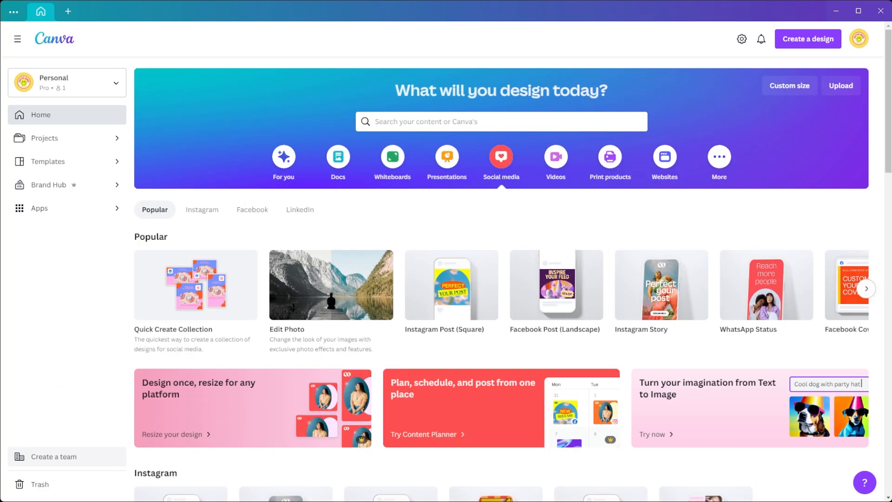
- Search Canva for 'BOOKMARK' to list bookmark templates, dismissing the new-design menu
type("BOOKMARK")
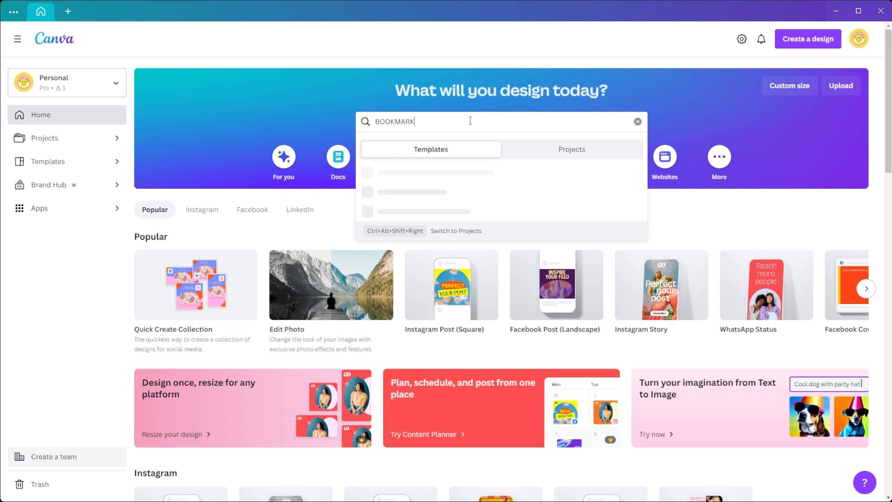
key("Enter")
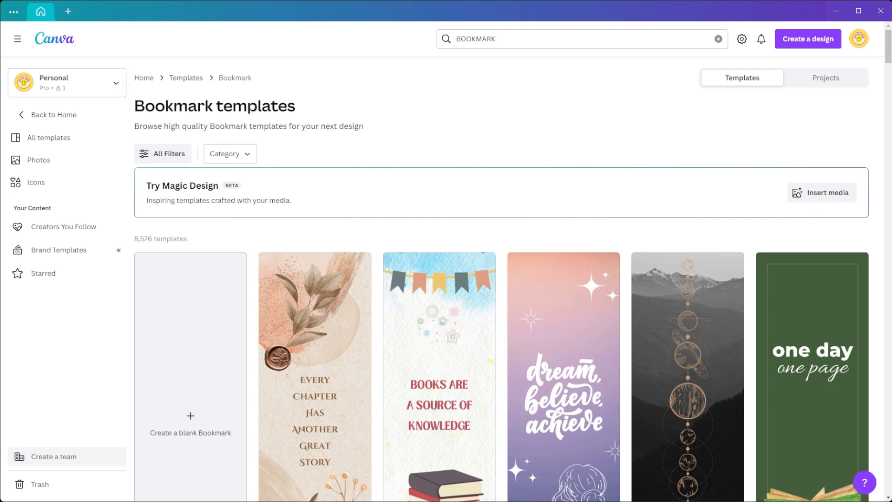
left_click(67, 12)
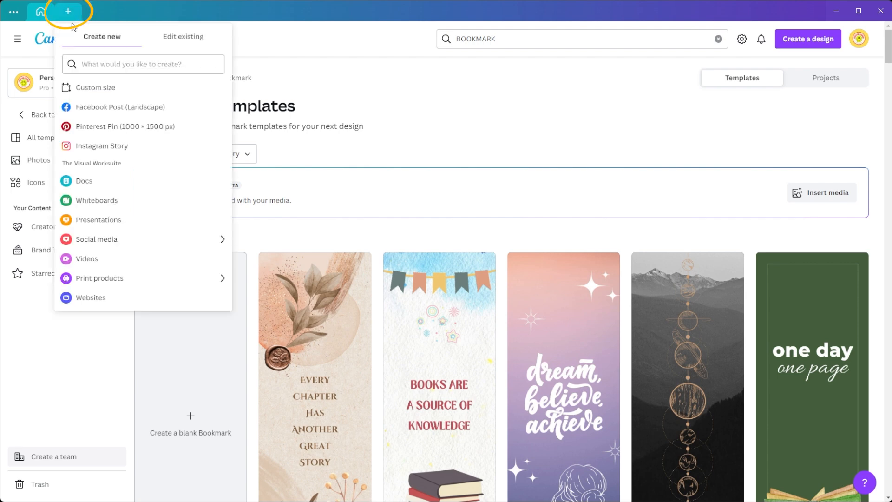
left_click(96, 87)
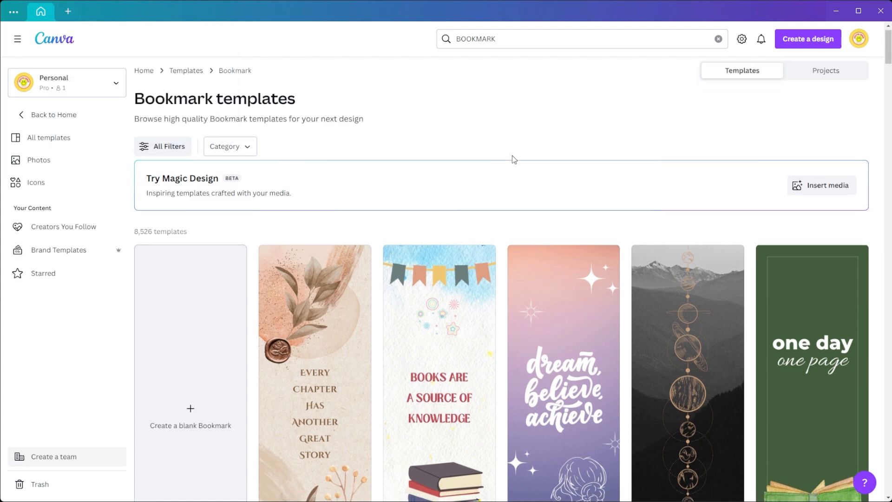
scroll("down", 3)
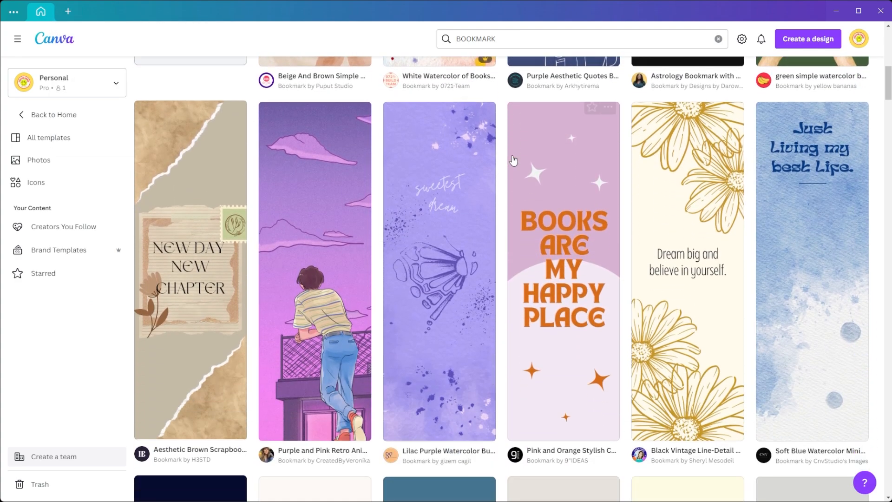
scroll("down", 3)
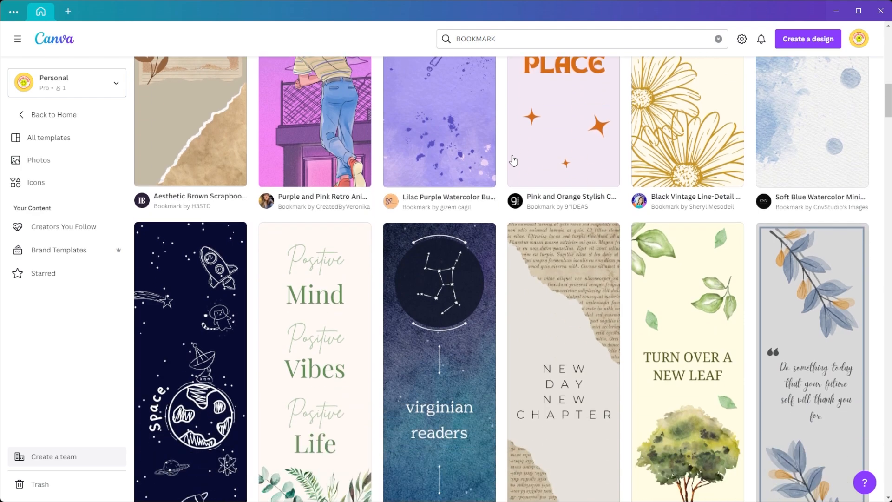
scroll("down", 3)
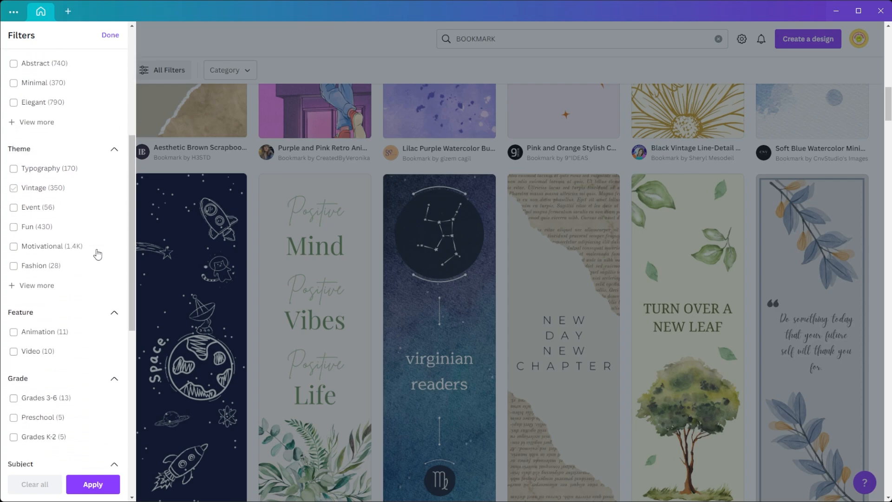
left_click(110, 34)
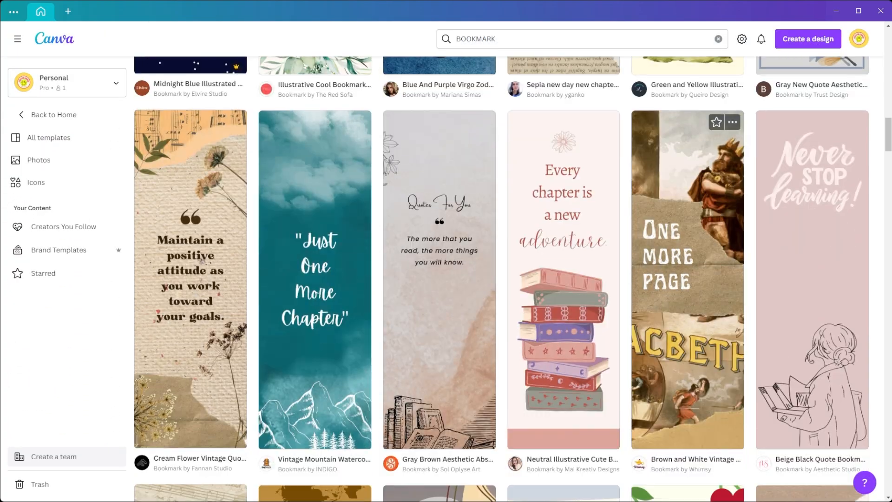
scroll("down", 3)
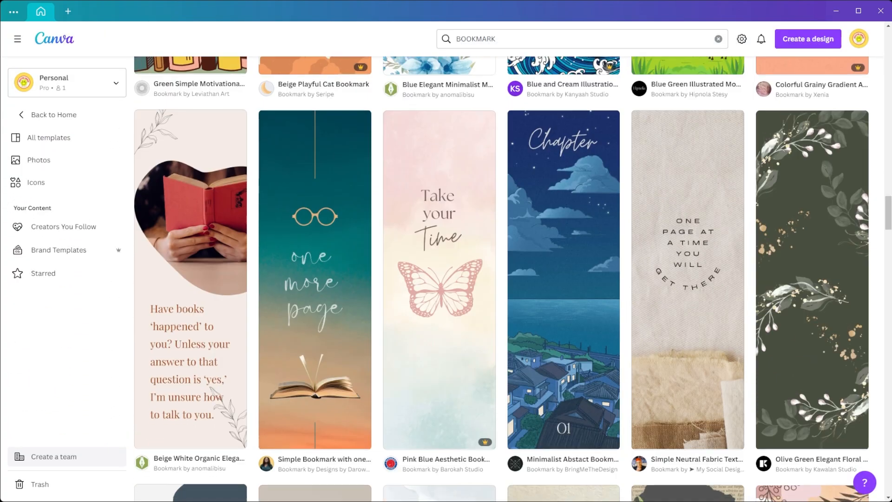
scroll("down", 3)
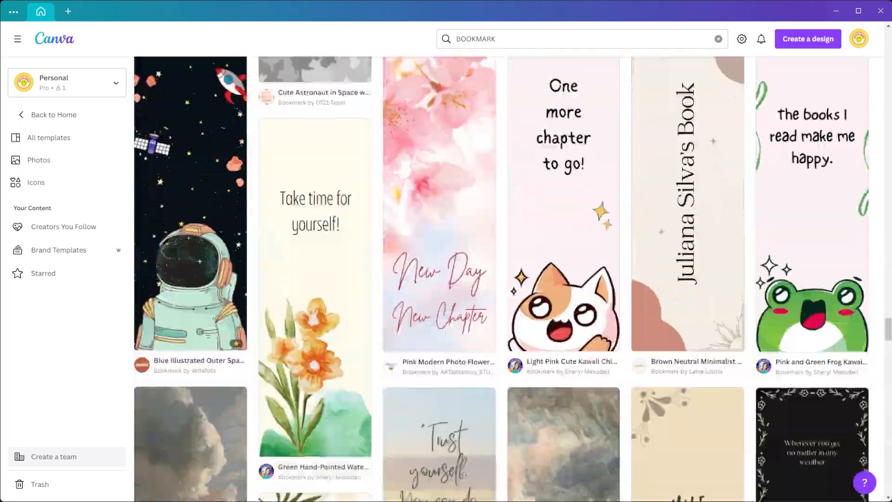
scroll("down", 3)
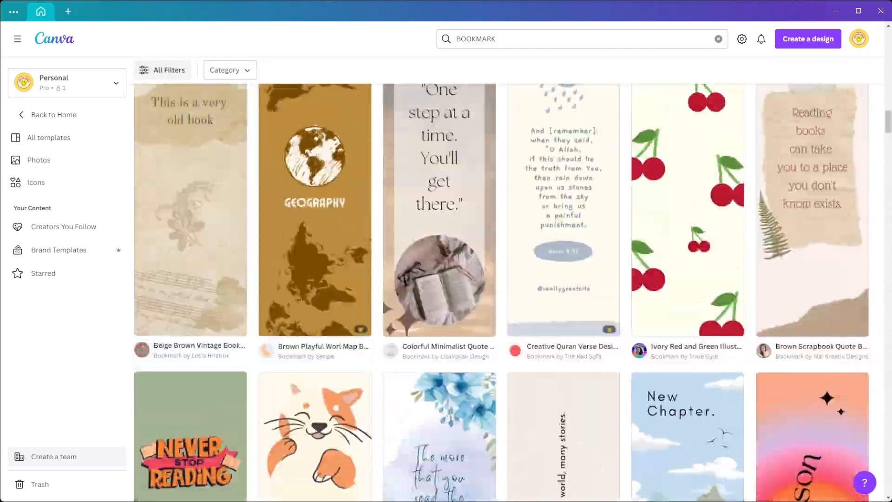
scroll("down", 3)
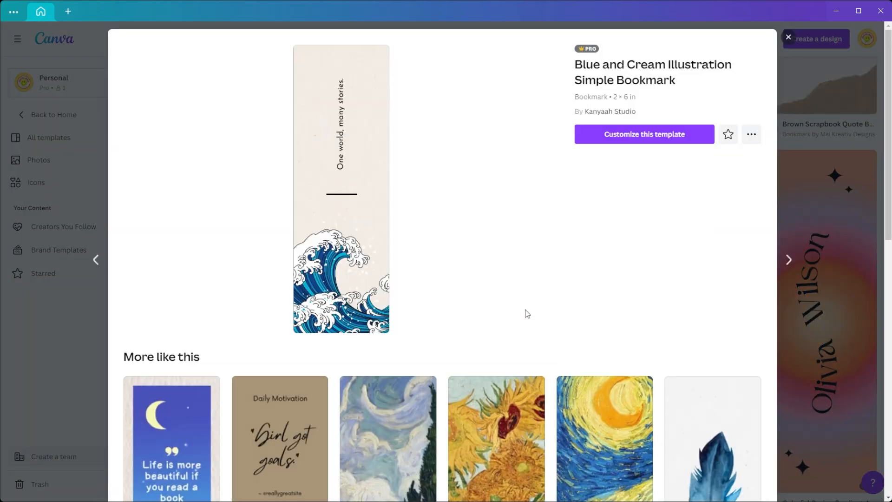
- Scroll to the Blue and Cream Illustration Simple Bookmark template and customize it
scroll("down", 3)
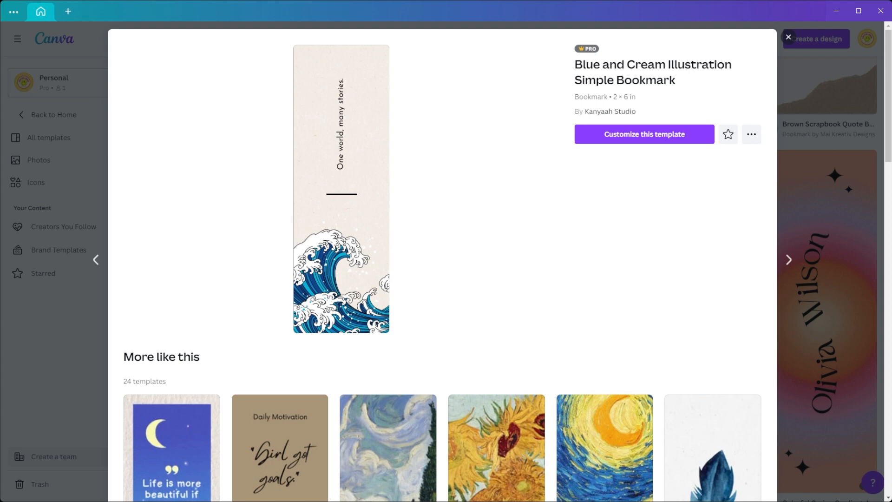
left_click(643, 134)
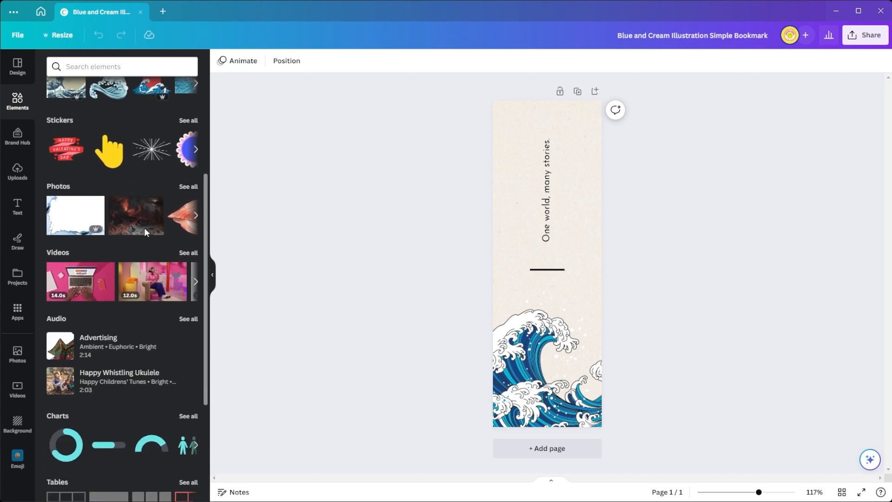
scroll("down", 3)
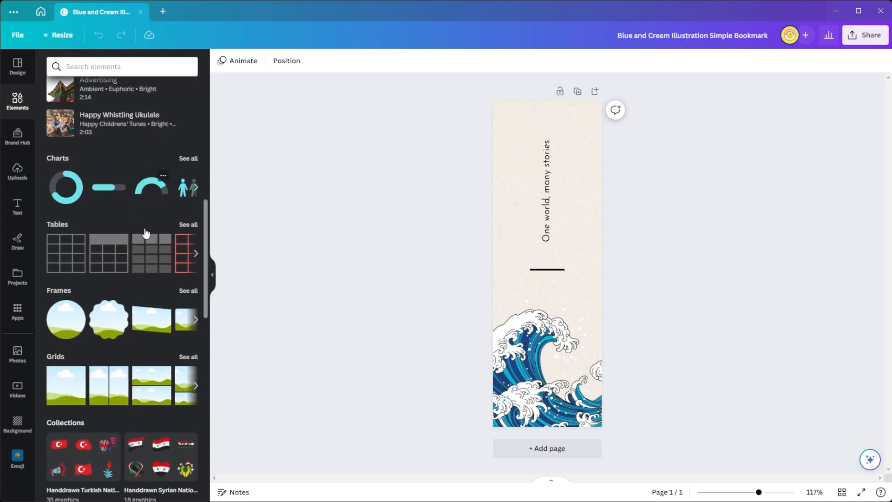
scroll("down", 3)
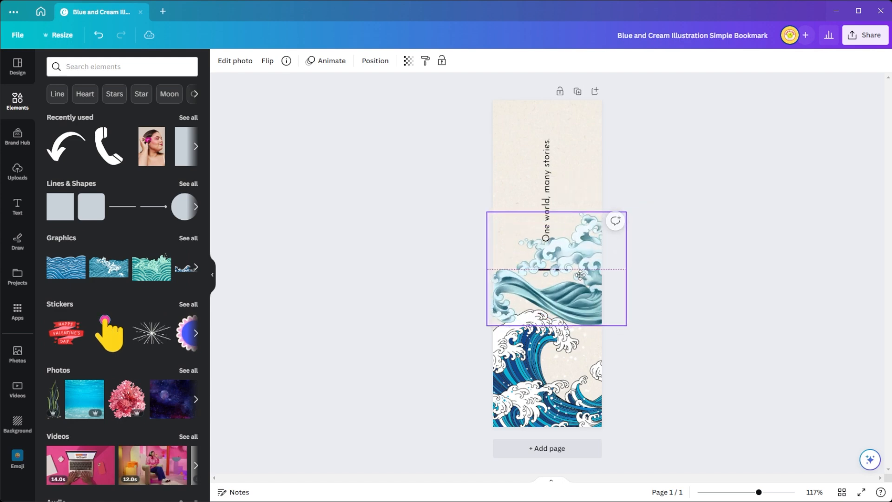
left_click(578, 275)
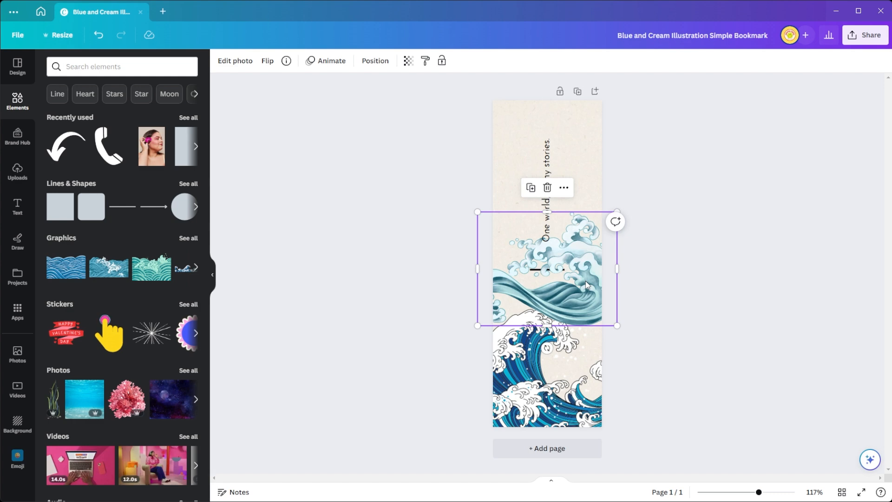
left_click_drag(585, 284, 603, 233)
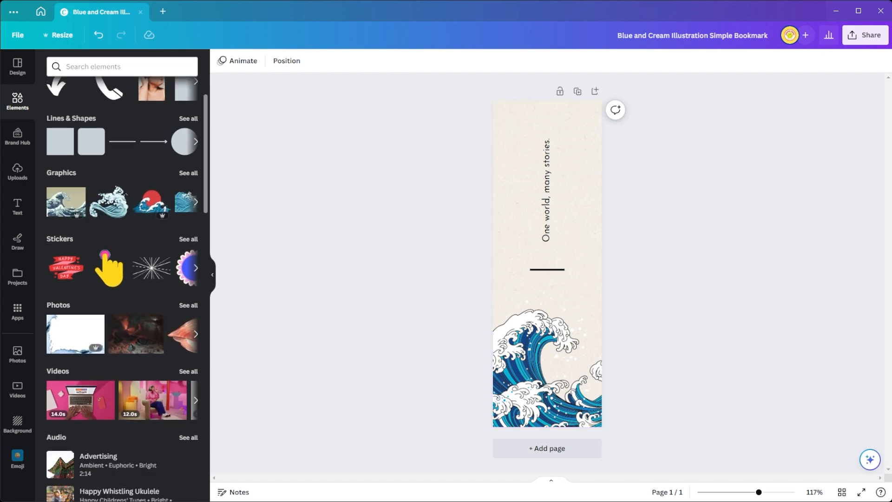
scroll("down", 3)
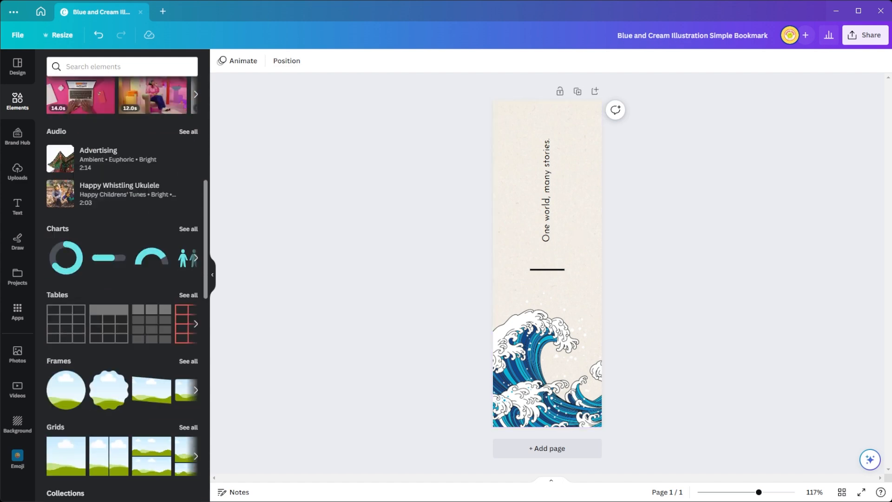
scroll("down", 3)
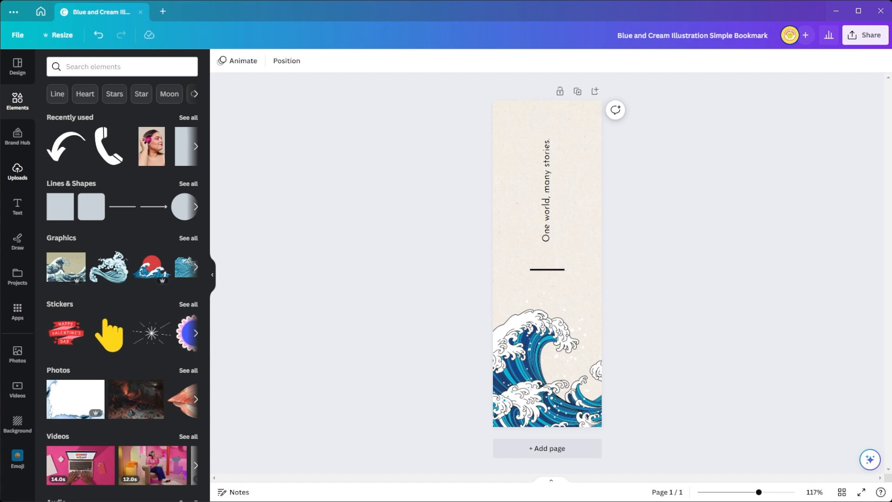
- Add the pale teal wave graphic and enlarge it across the bookmark bottom
left_click(17, 208)
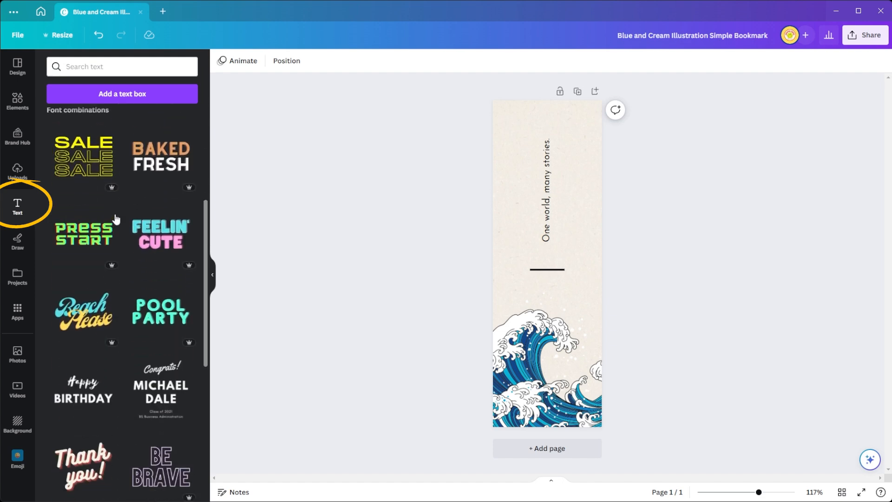
scroll("down", 3)
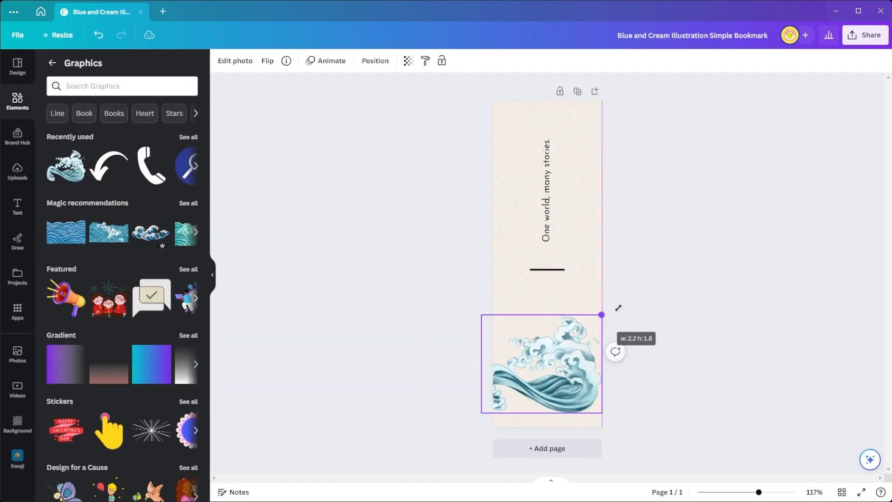
left_click_drag(602, 314, 484, 279)
type("aesthetic")
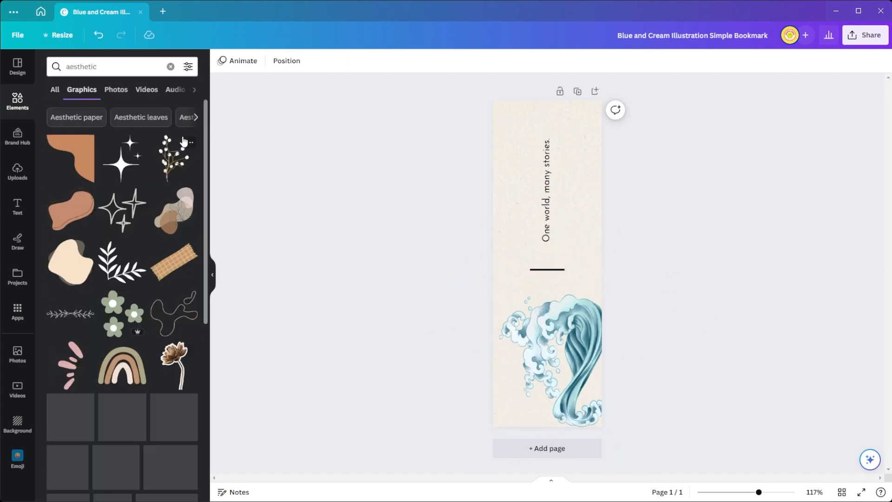
- Add a star graphic, restyle 'many stories.', and place wavy lines top and bottom
left_click(172, 141)
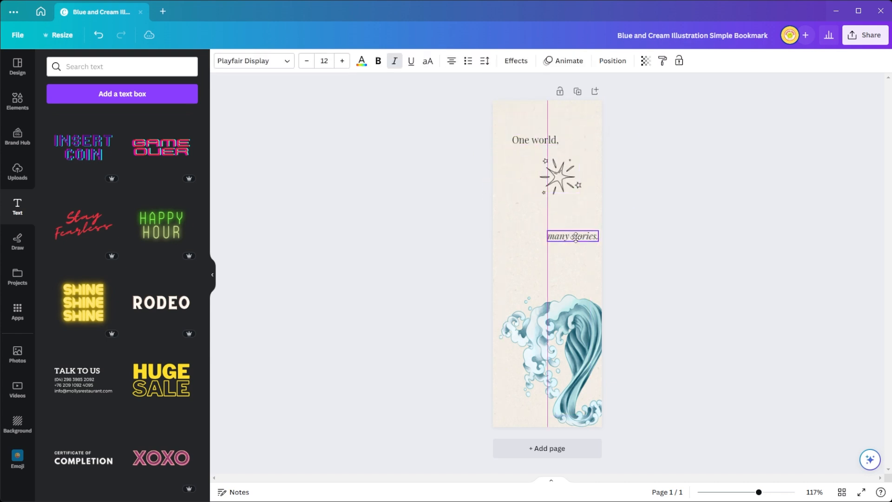
left_click(515, 61)
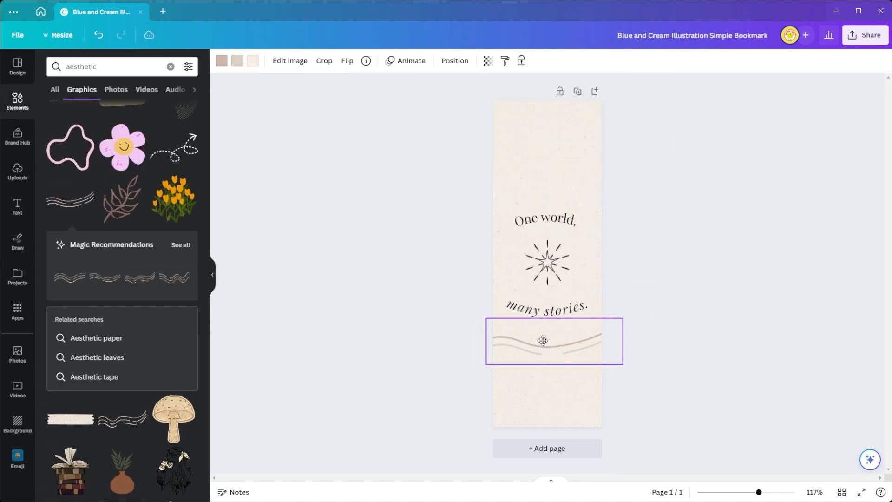
left_click_drag(543, 340, 542, 173)
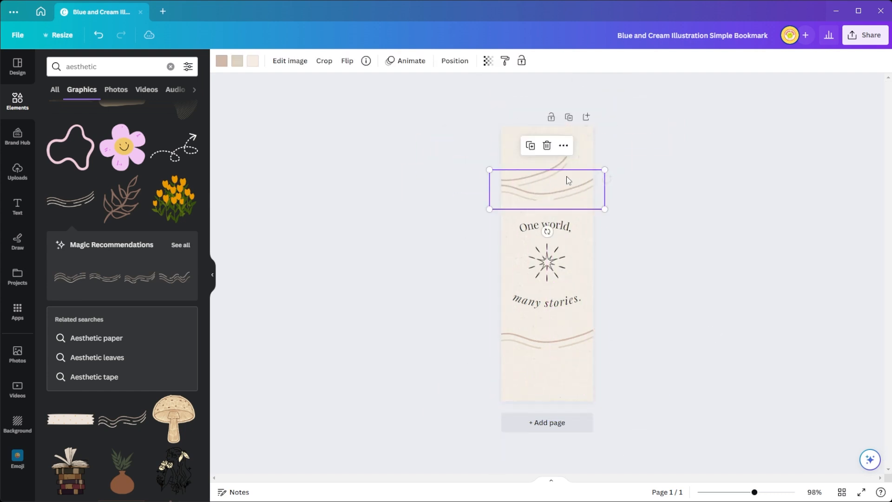
left_click_drag(546, 189, 560, 363)
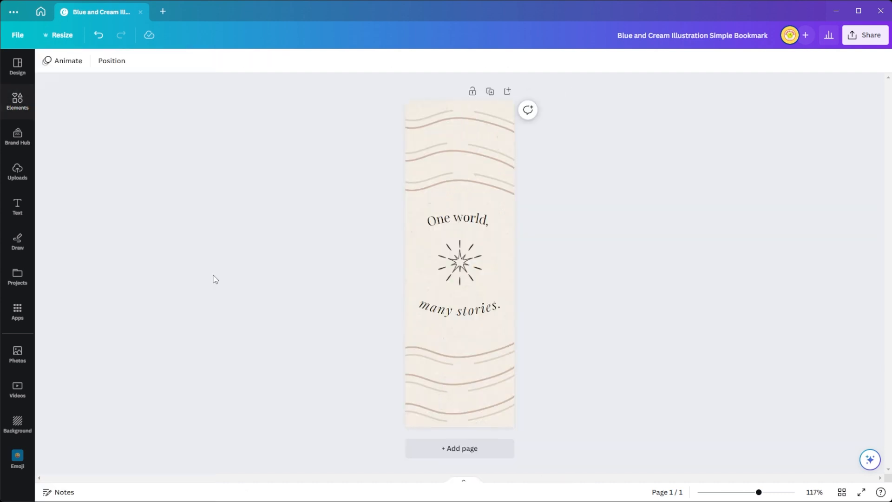
mouse_move(684, 309)
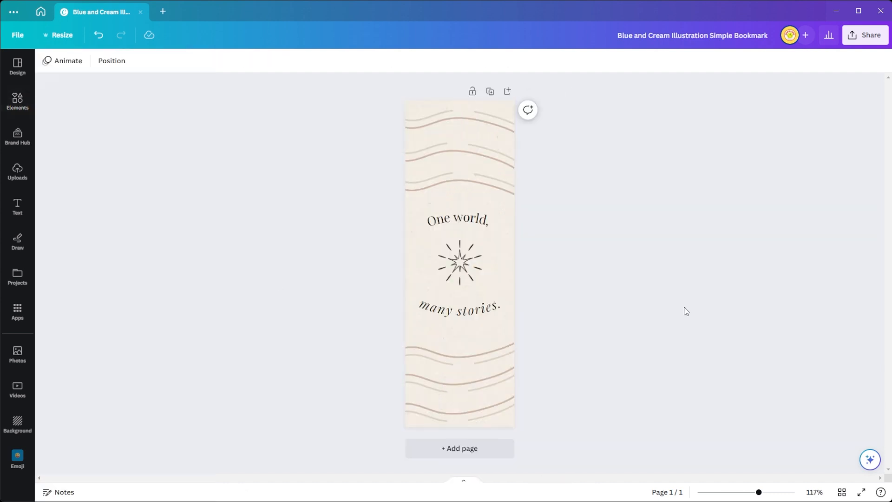